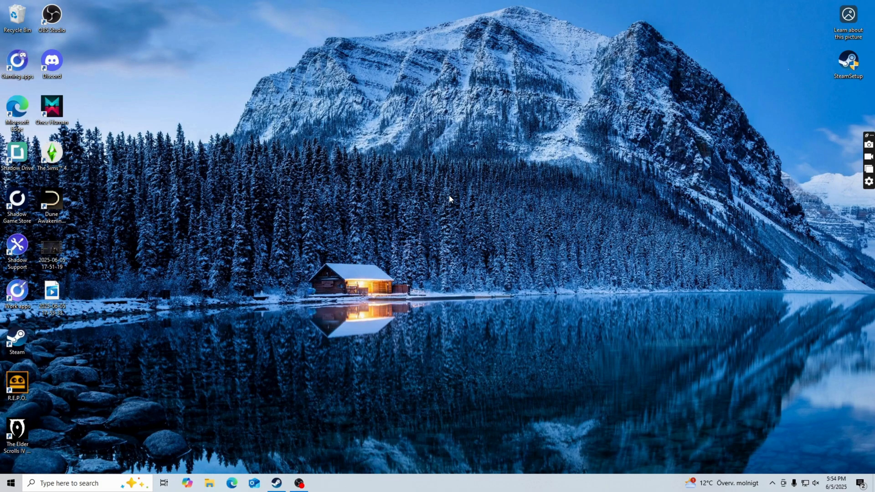
mouse_move(414, 243)
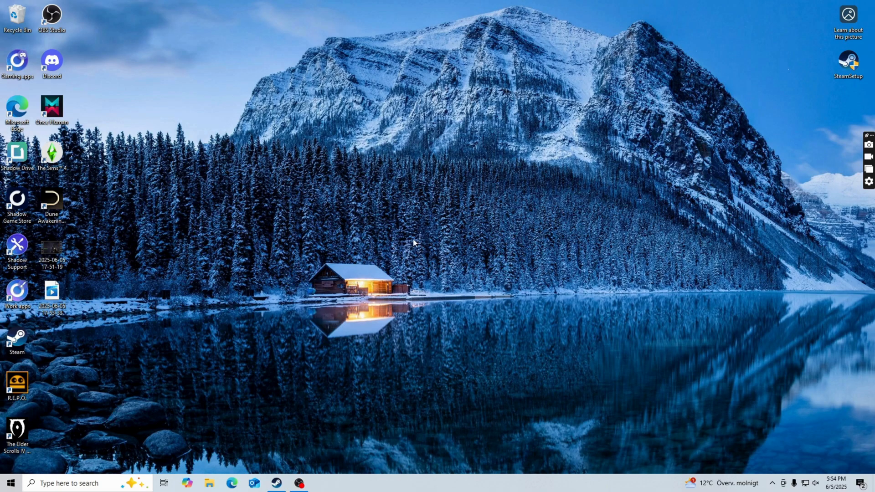
mouse_move(401, 242)
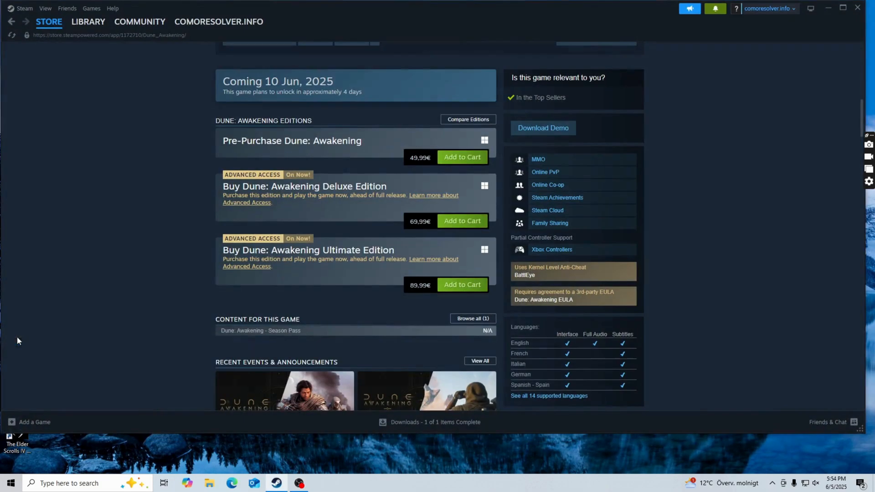
mouse_move(116, 85)
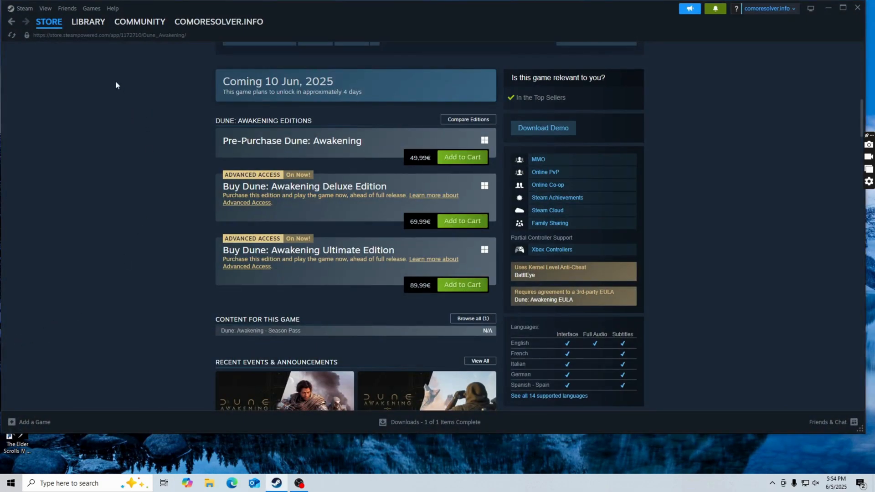
Step: Browse the local files of Dune: Awakening from the Steam library's Manage menu
click(88, 21)
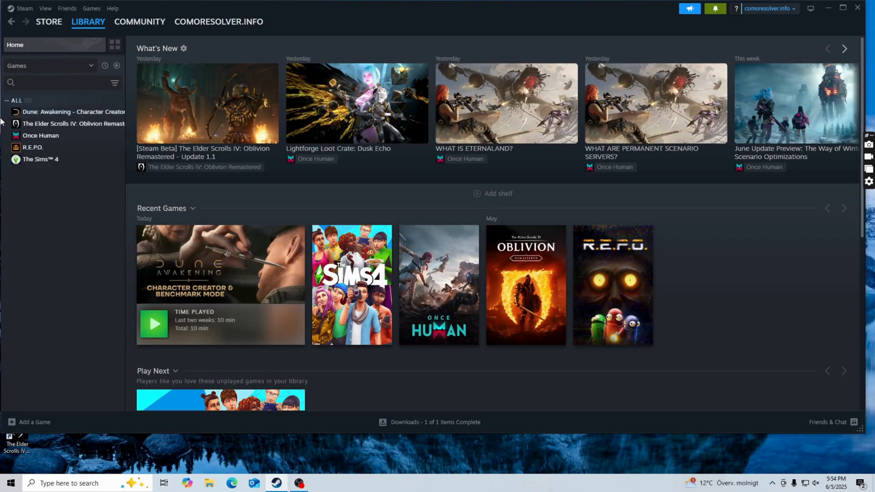
mouse_move(73, 111)
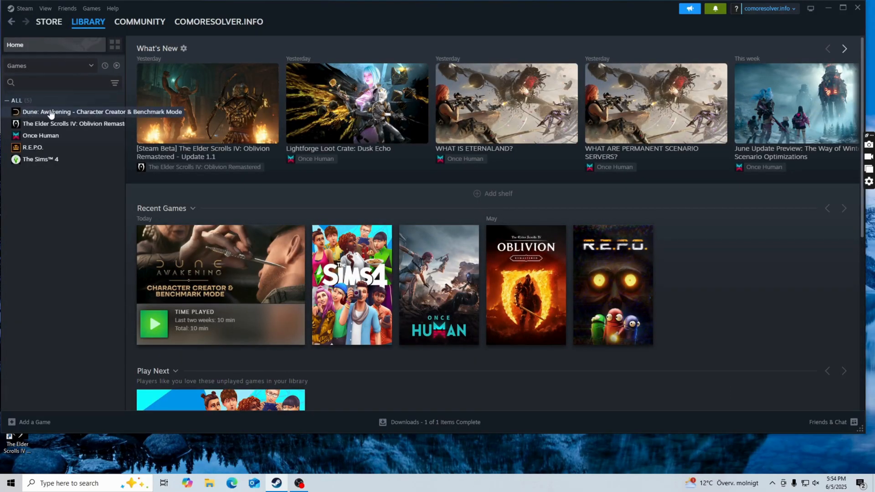
right_click(50, 111)
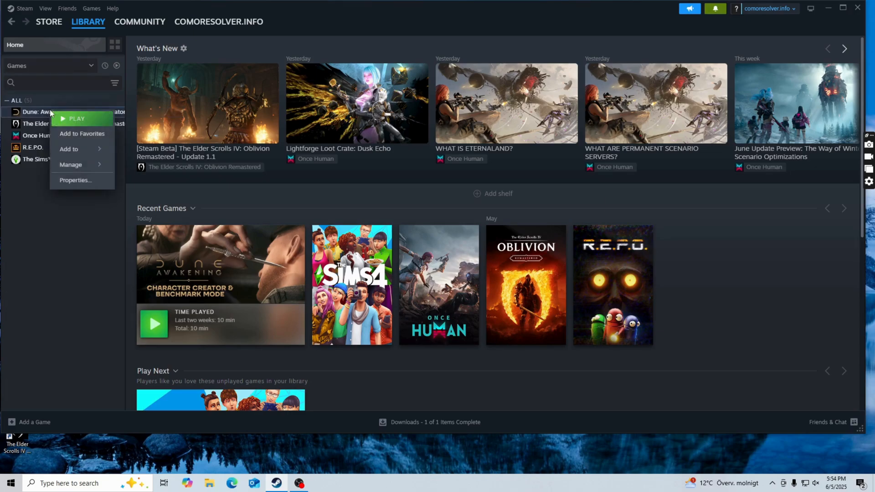
click(71, 164)
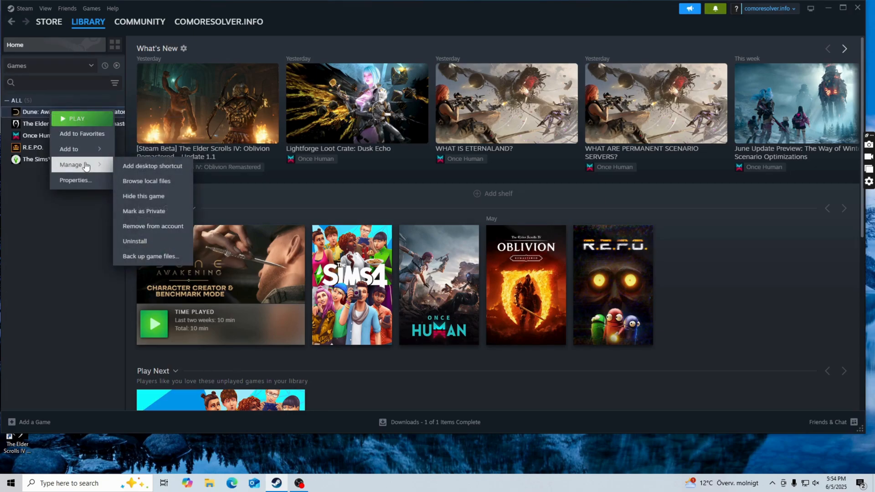
mouse_move(146, 180)
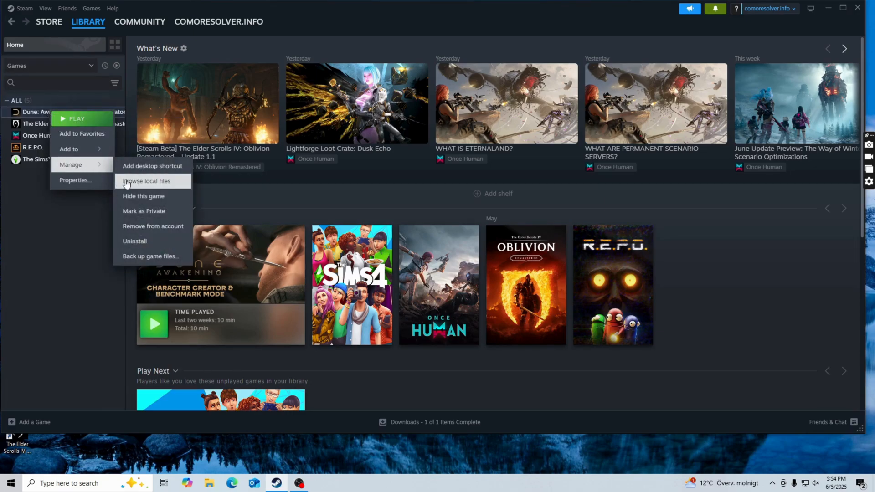
click(146, 181)
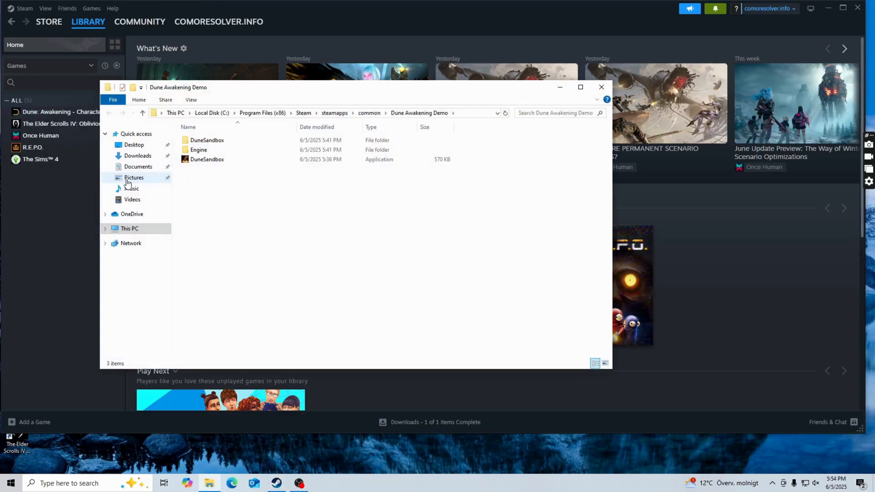
mouse_move(228, 162)
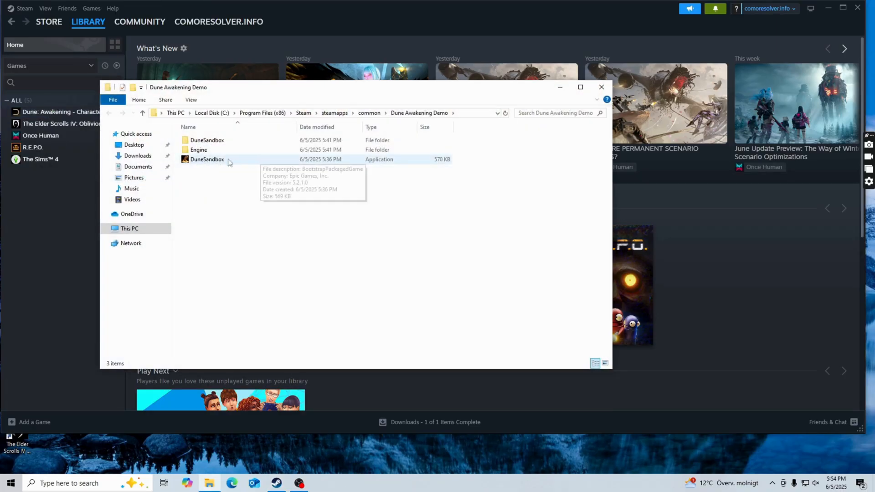
Step: Navigate into the Dune Awakening Demo folder and bring up Properties for the DuneSandbox application
double_click(206, 141)
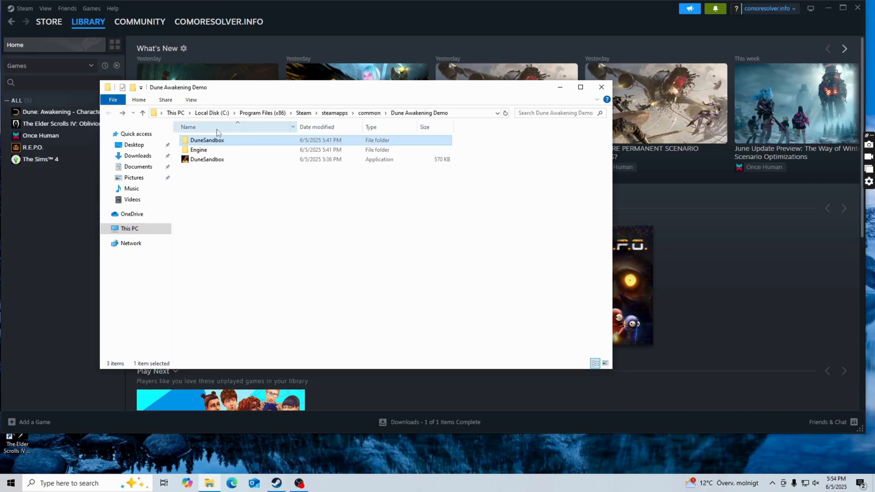
double_click(199, 149)
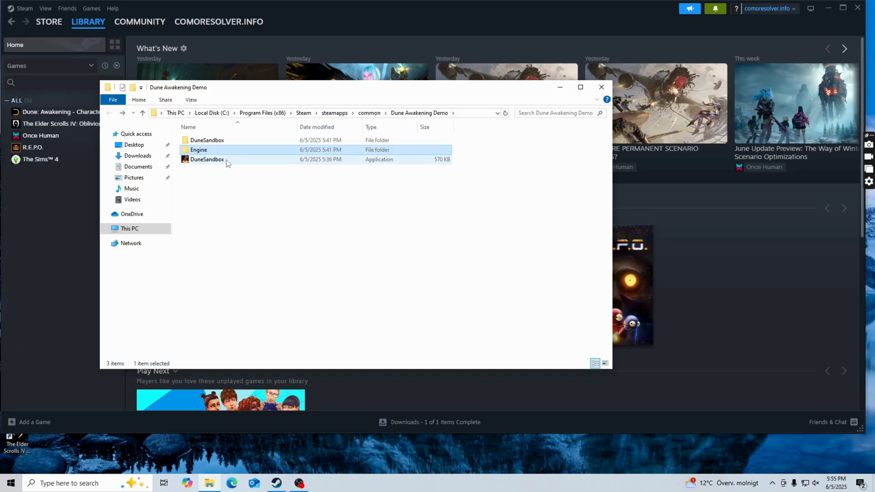
click(207, 158)
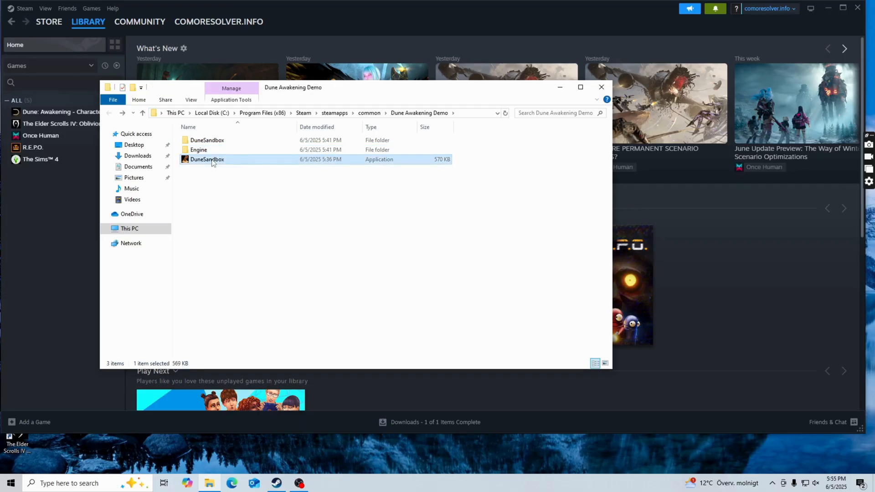
right_click(207, 159)
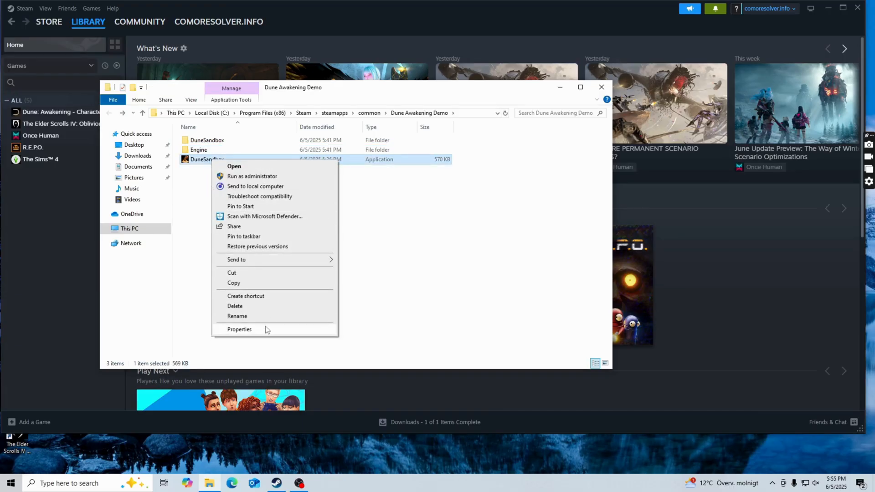
click(239, 329)
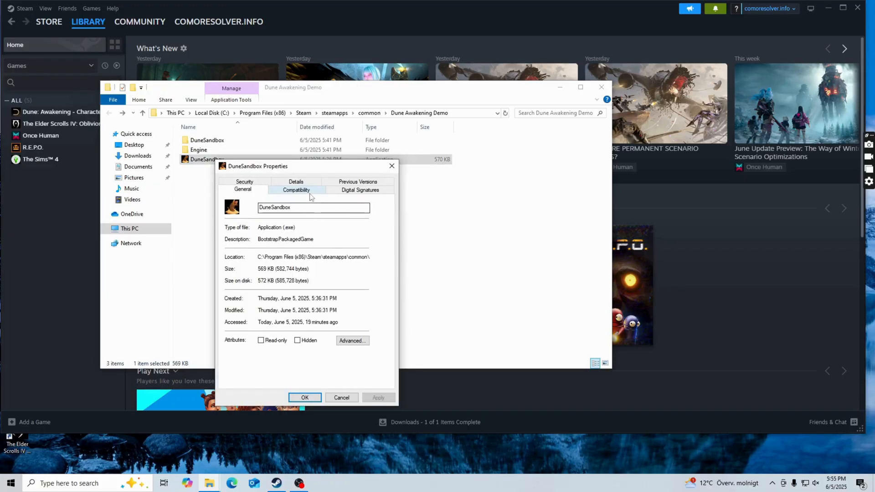
Step: Under Compatibility, enable 'Run this program as an administrator', apply and confirm
click(295, 190)
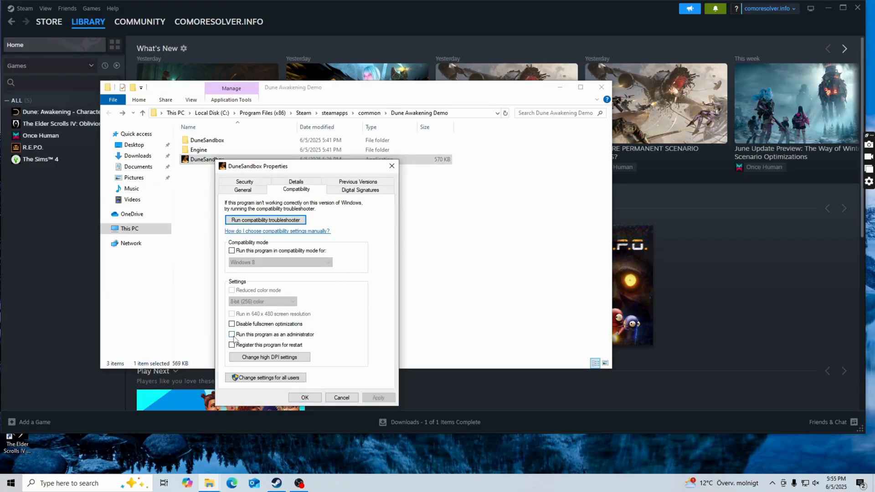
click(233, 335)
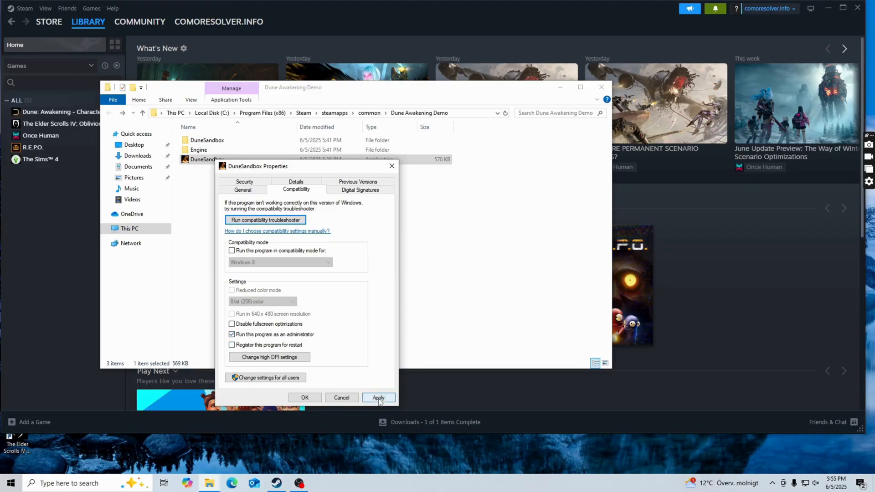
click(378, 398)
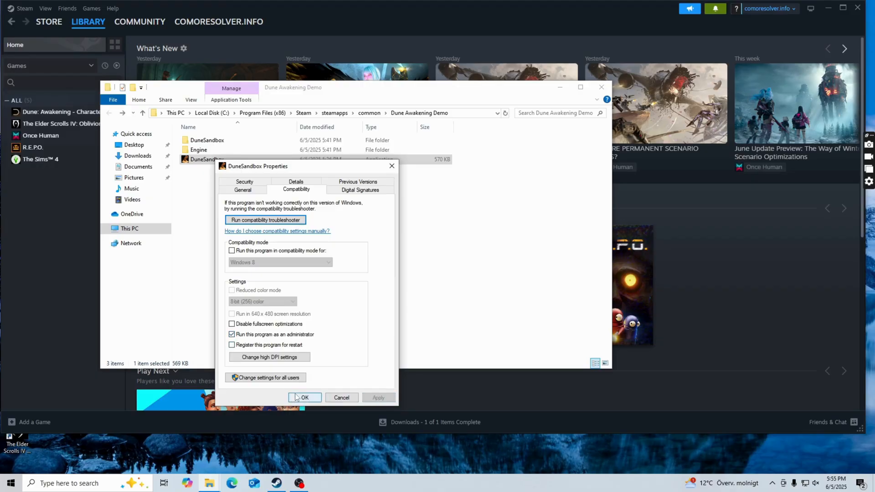
click(304, 397)
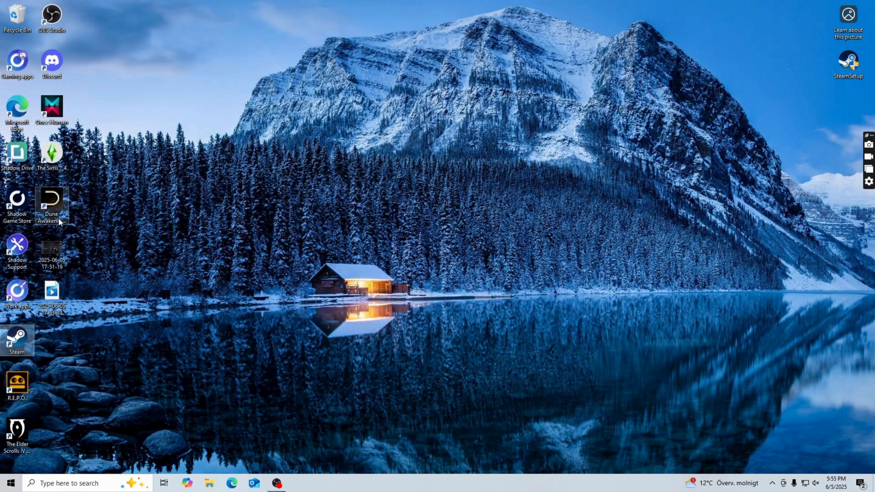
Step: Launch Dune: Awakening from its desktop shortcut
double_click(51, 203)
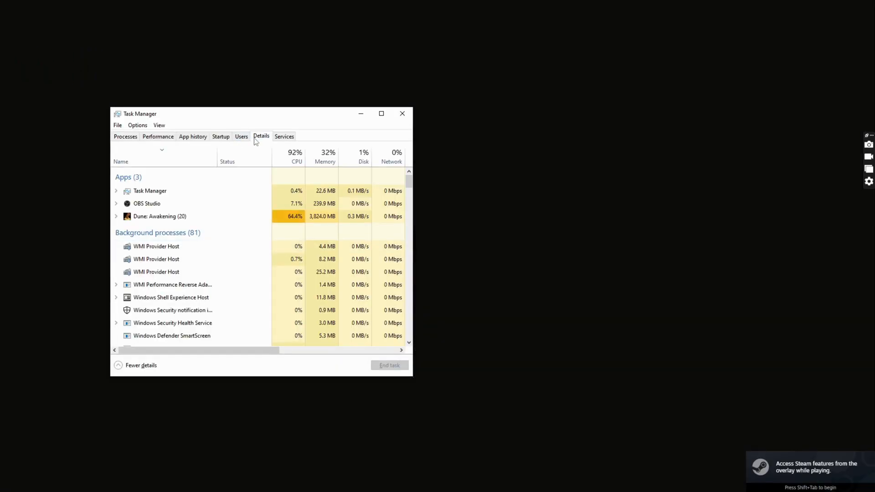
Step: Show the Details process list and bring up actions for DuneSandbox-Win64-Shipping.exe
click(262, 136)
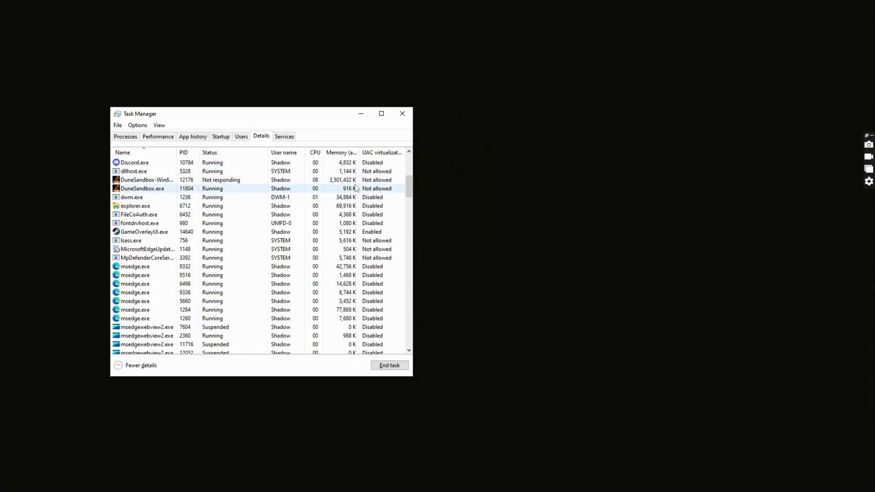
right_click(146, 170)
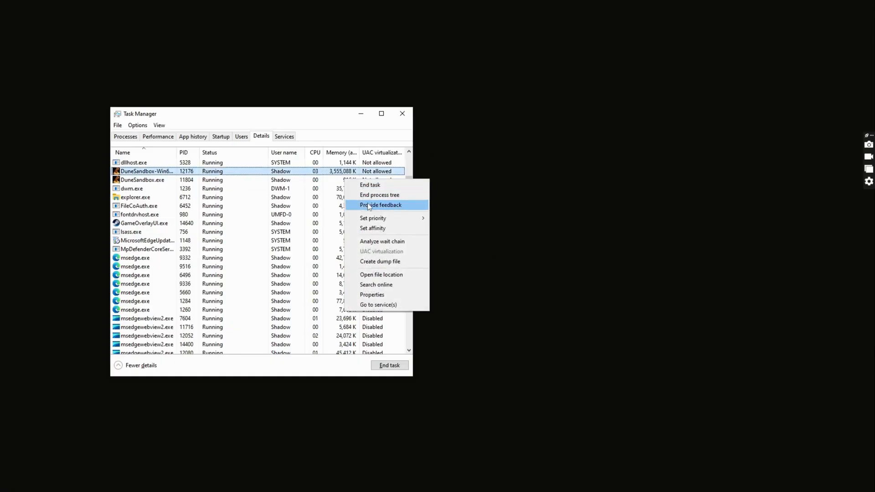